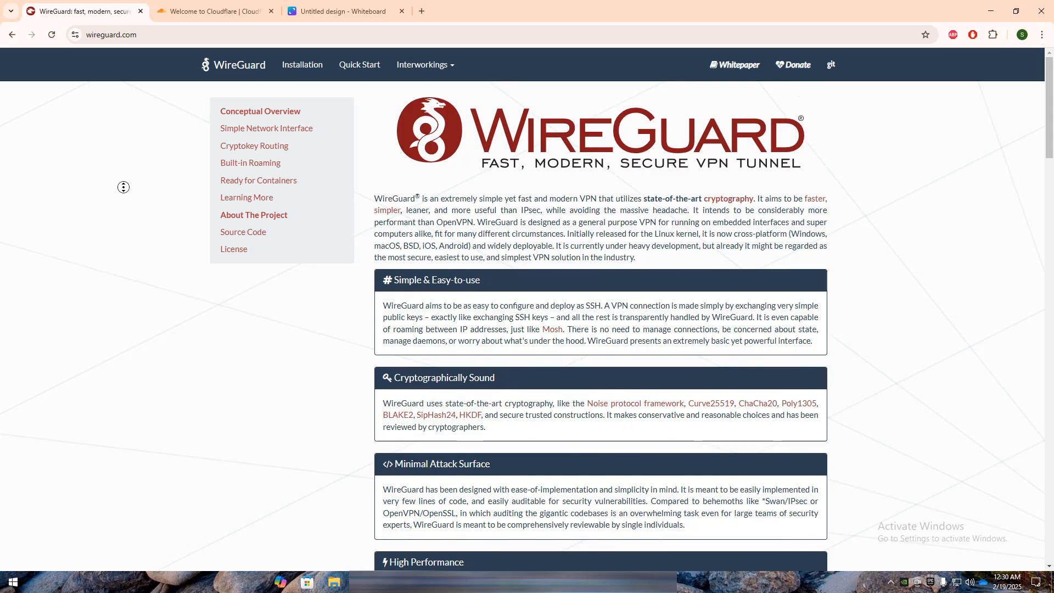
Scroll the wireguard.com homepage past the feature boxes to Conceptual Overview and Simple Network Interface
scroll(down, 3)
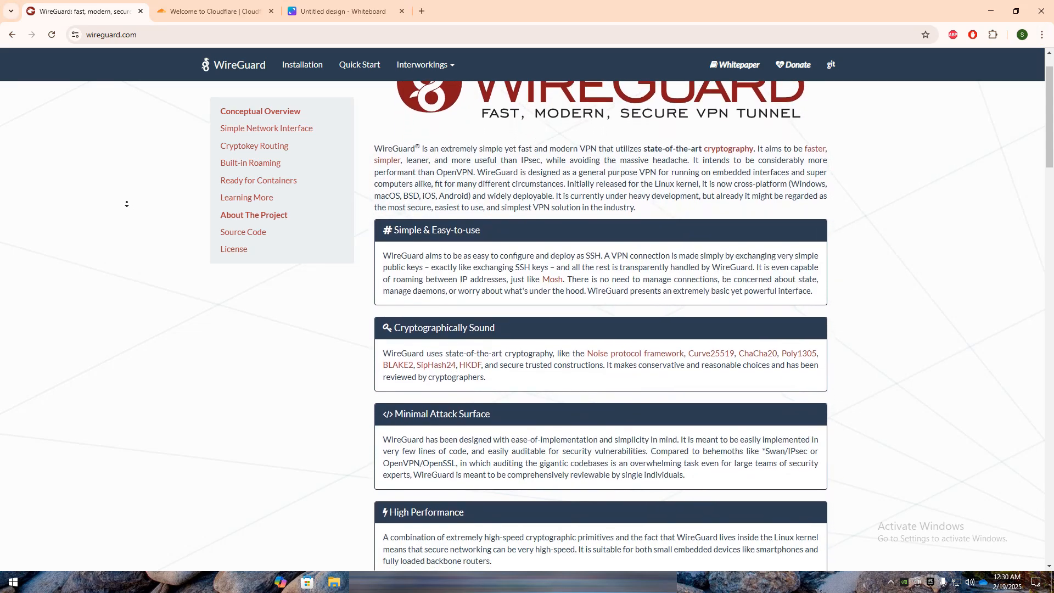
scroll(down, 3)
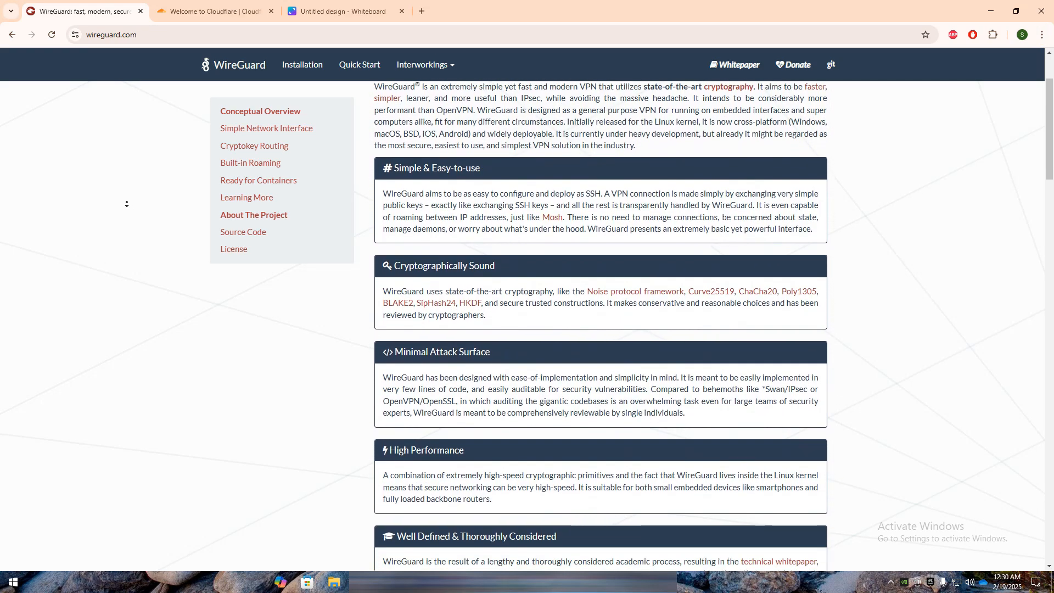
scroll(down, 3)
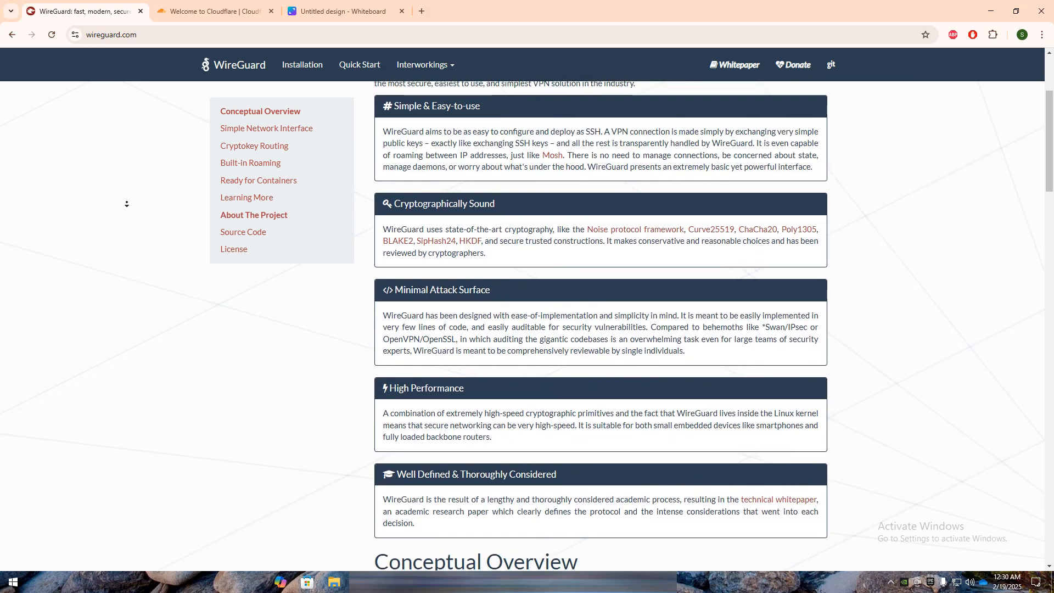
scroll(down, 3)
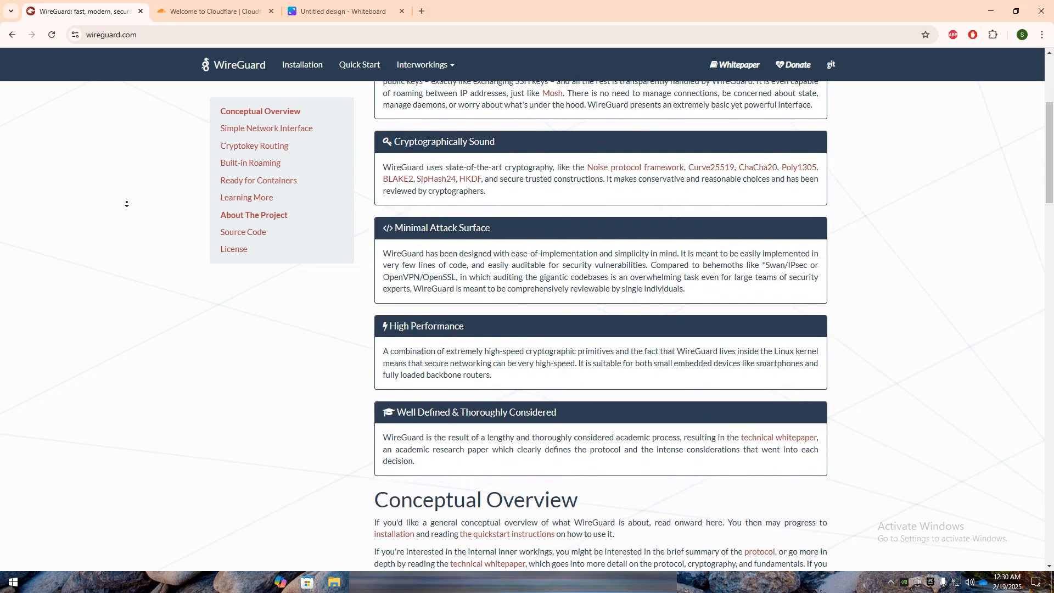
scroll(down, 3)
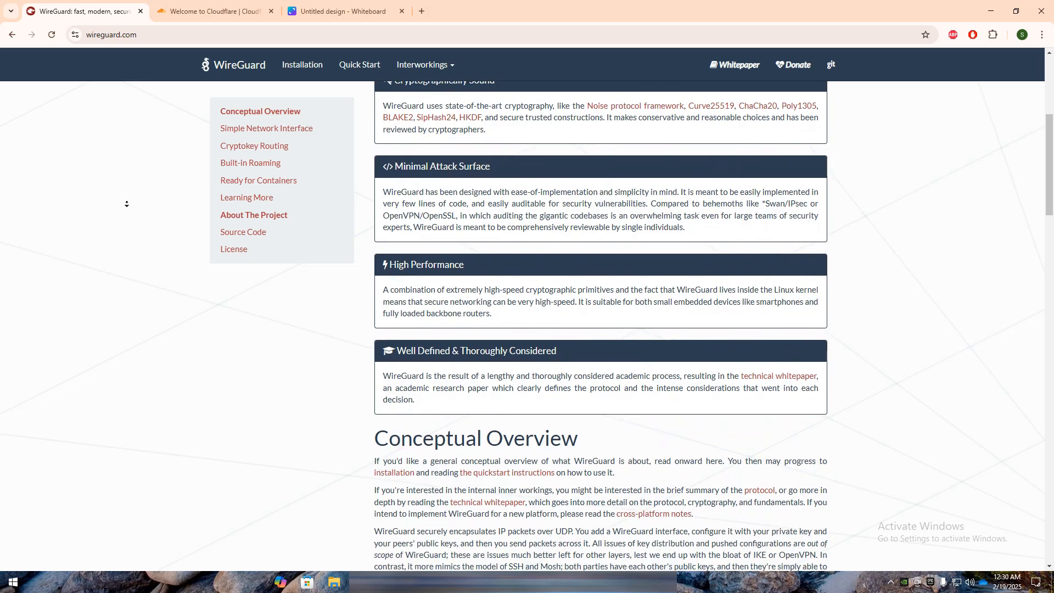
scroll(down, 3)
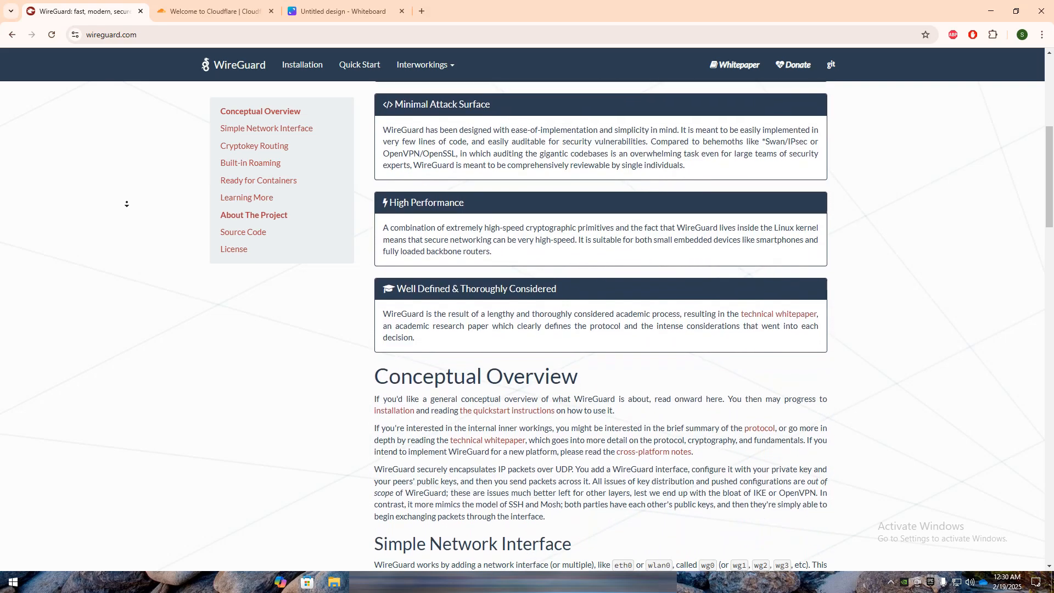
scroll(down, 3)
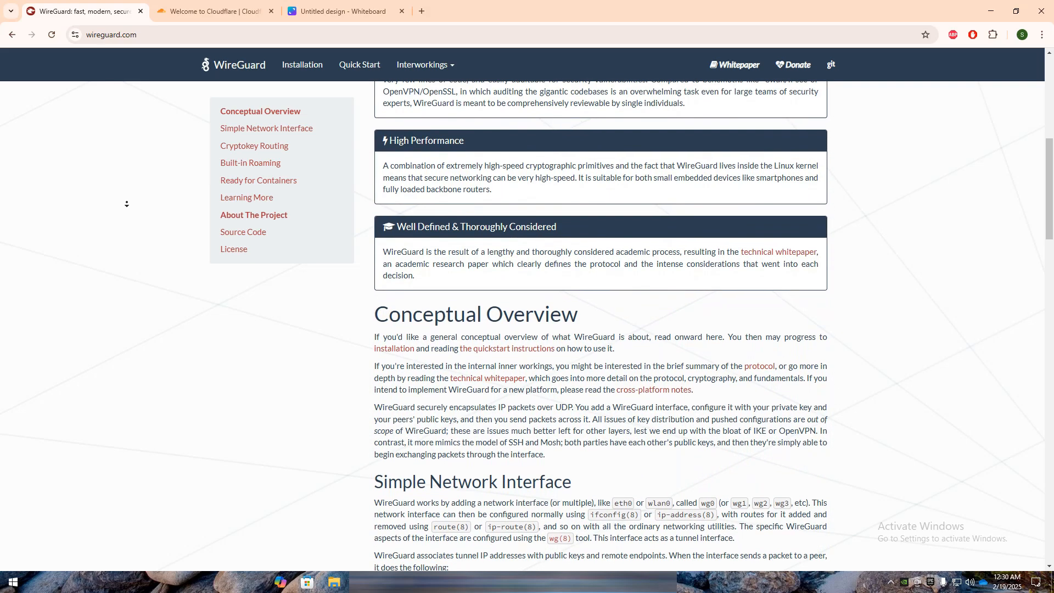
Skim the Cloudflare Docs welcome page to 'Other docs you might also like', then return to the whiteboard
click(214, 11)
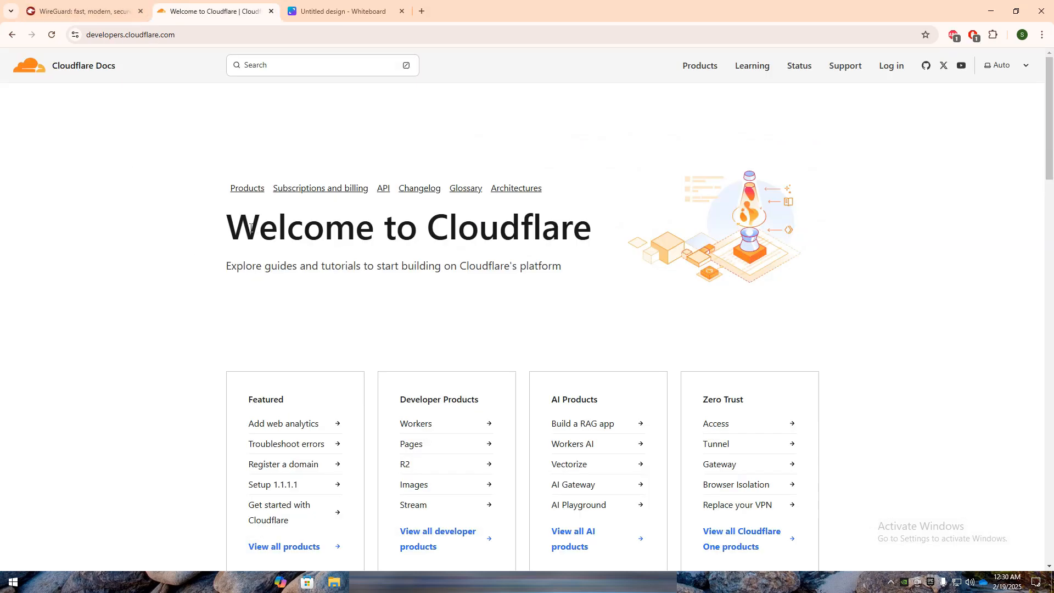
mouse_move(172, 331)
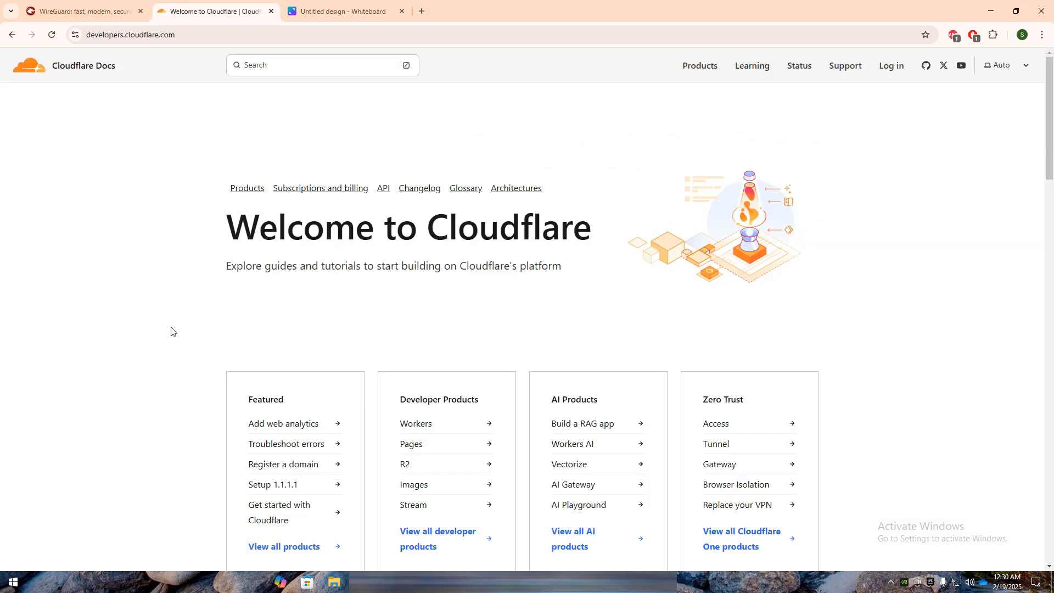
scroll(down, 3)
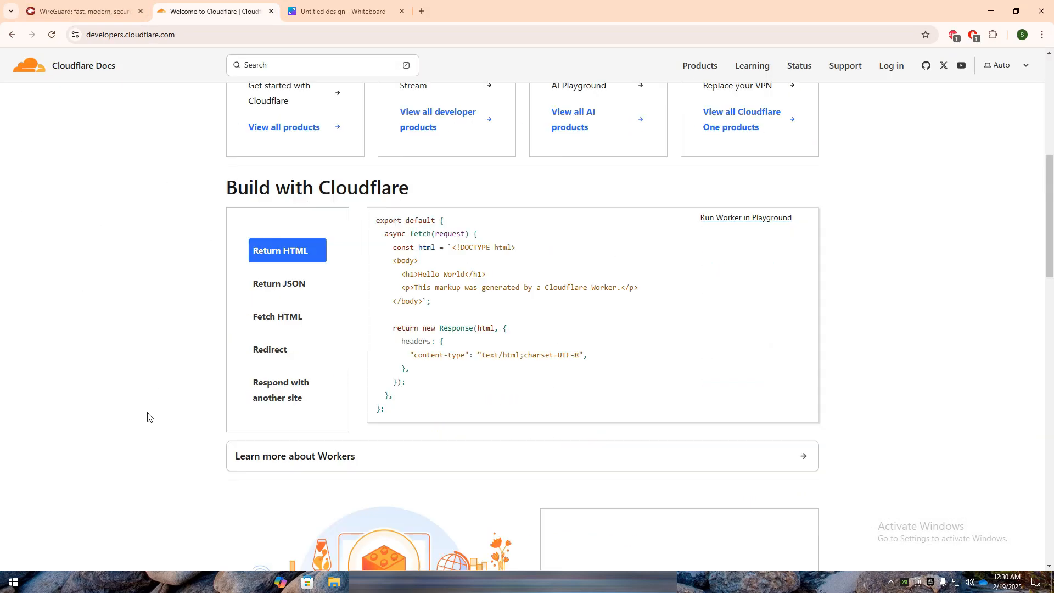
scroll(down, 3)
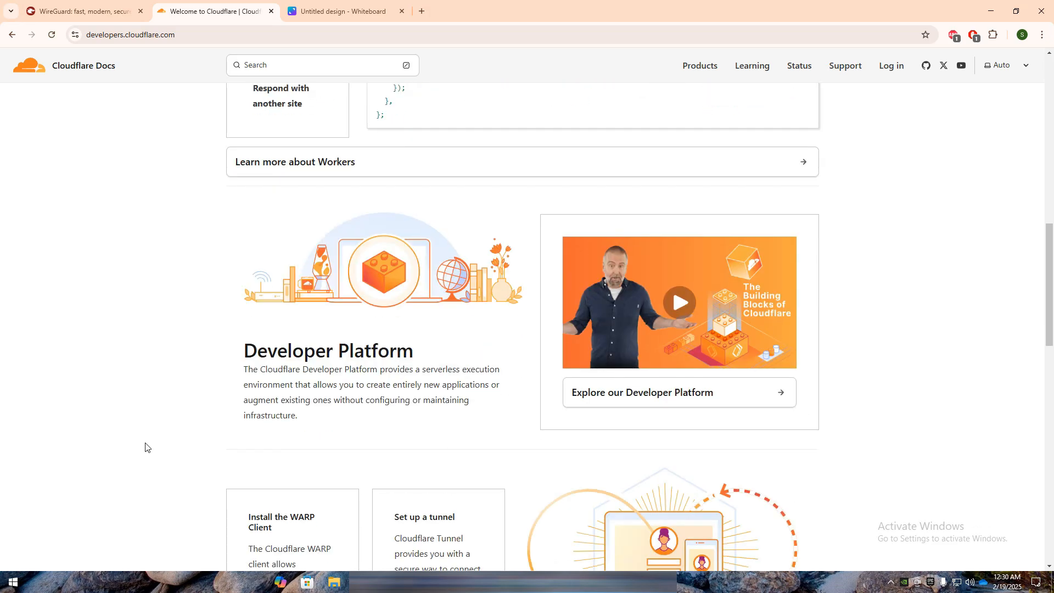
scroll(up, 3)
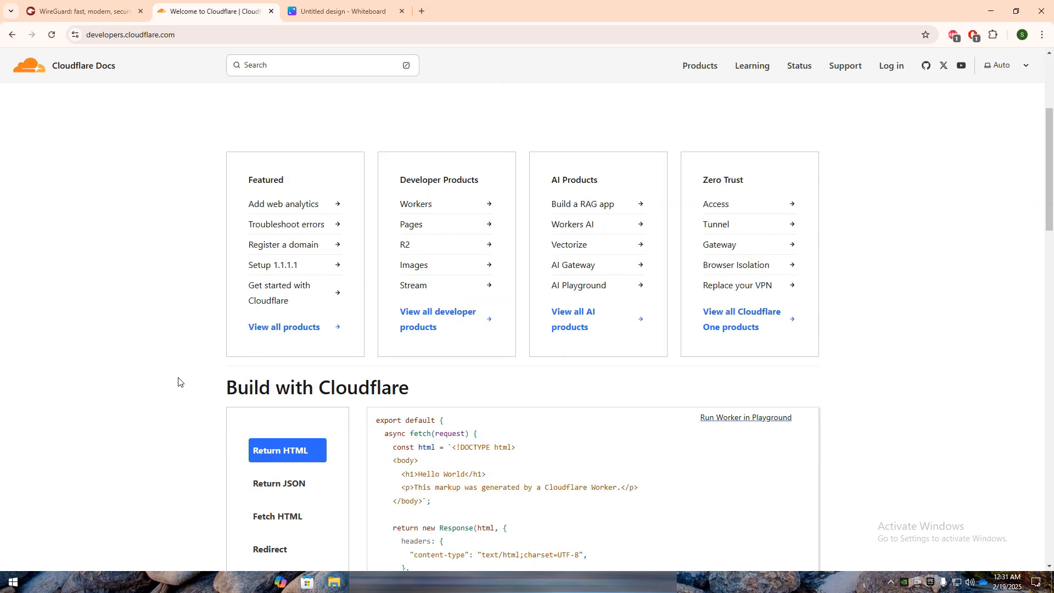
scroll(down, 3)
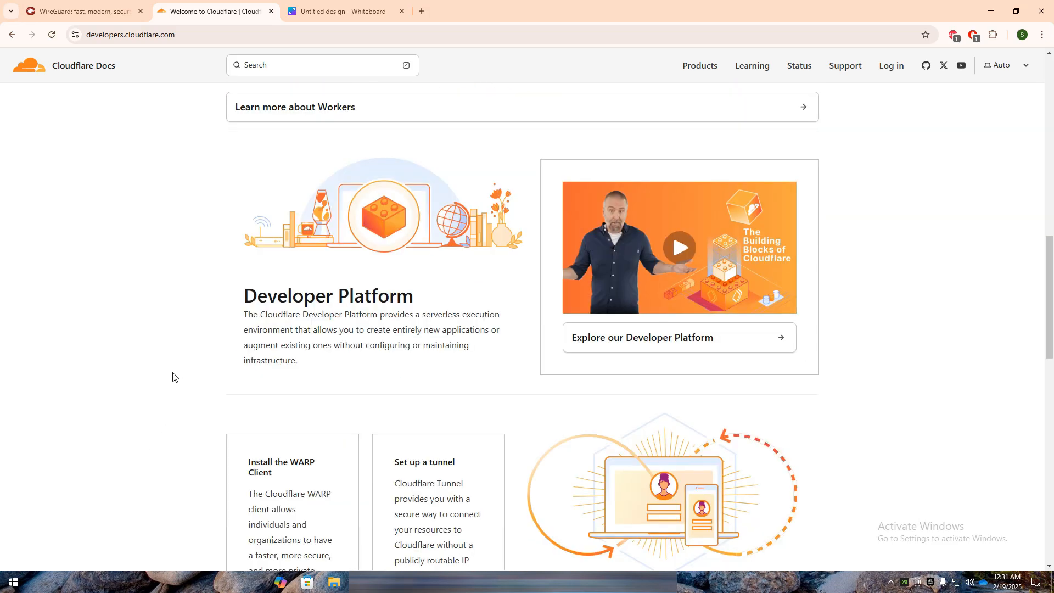
scroll(down, 3)
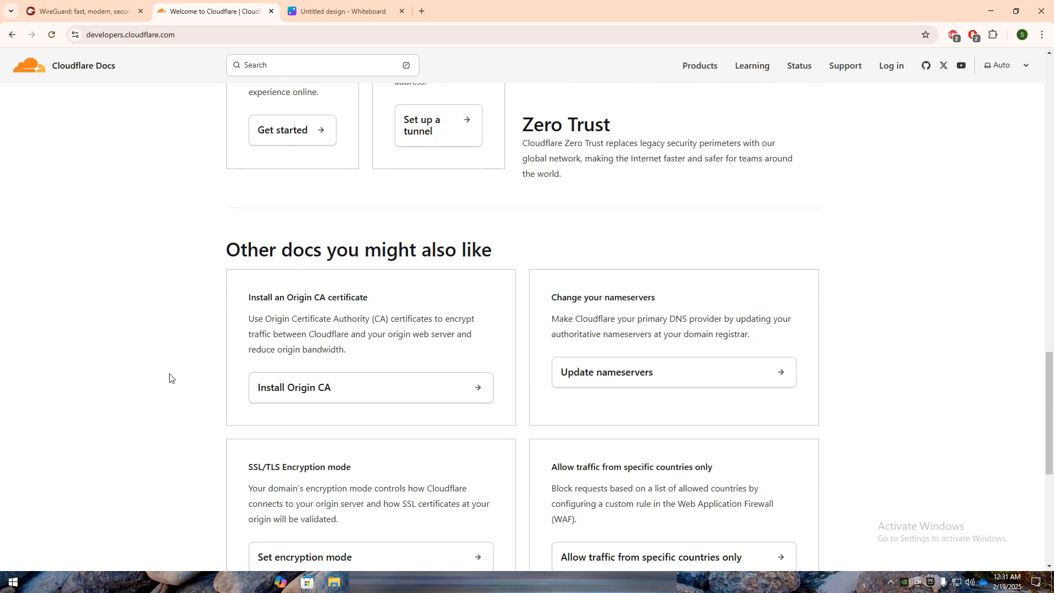
click(344, 12)
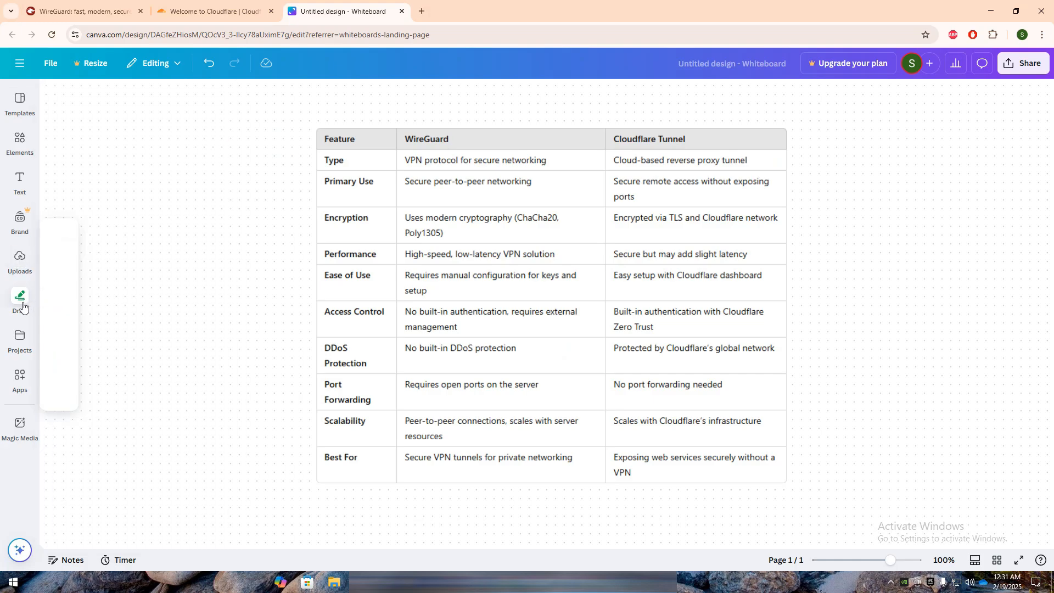
Bring up the Draw tools for marking up the comparison table
click(19, 301)
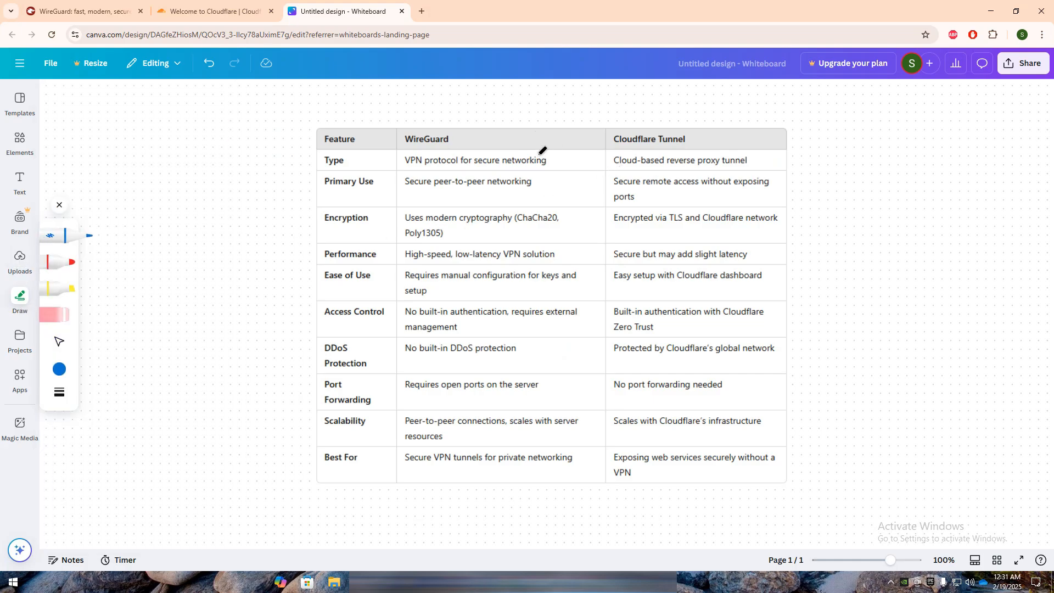
mouse_move(561, 159)
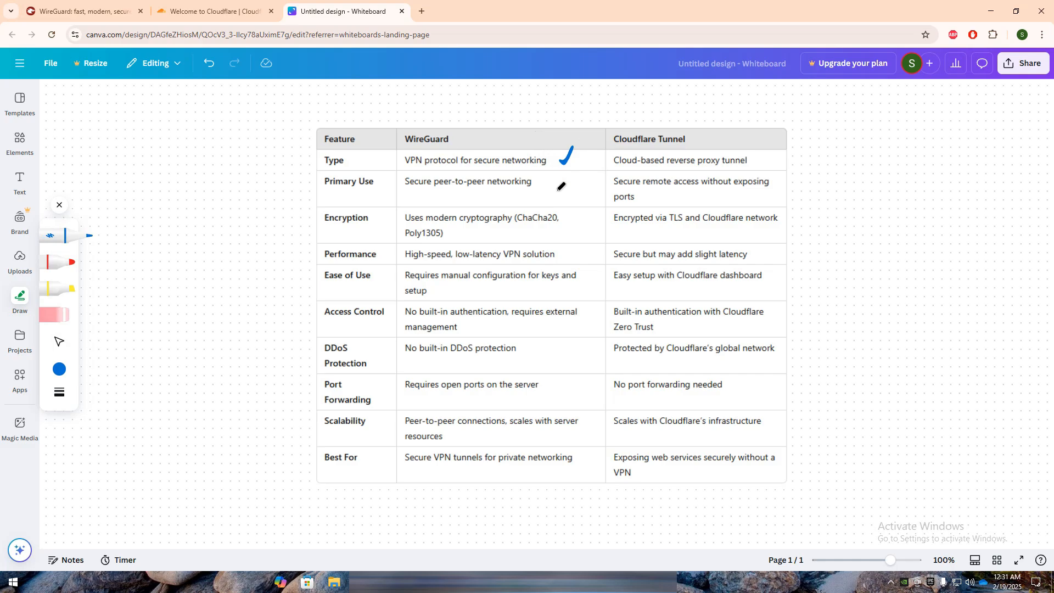
mouse_move(479, 305)
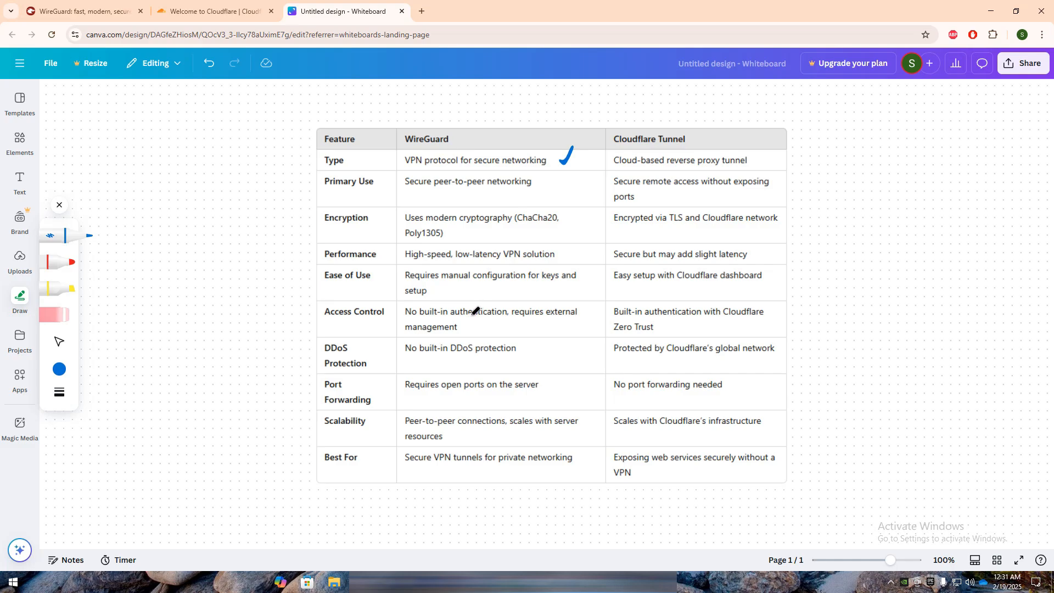
mouse_move(509, 230)
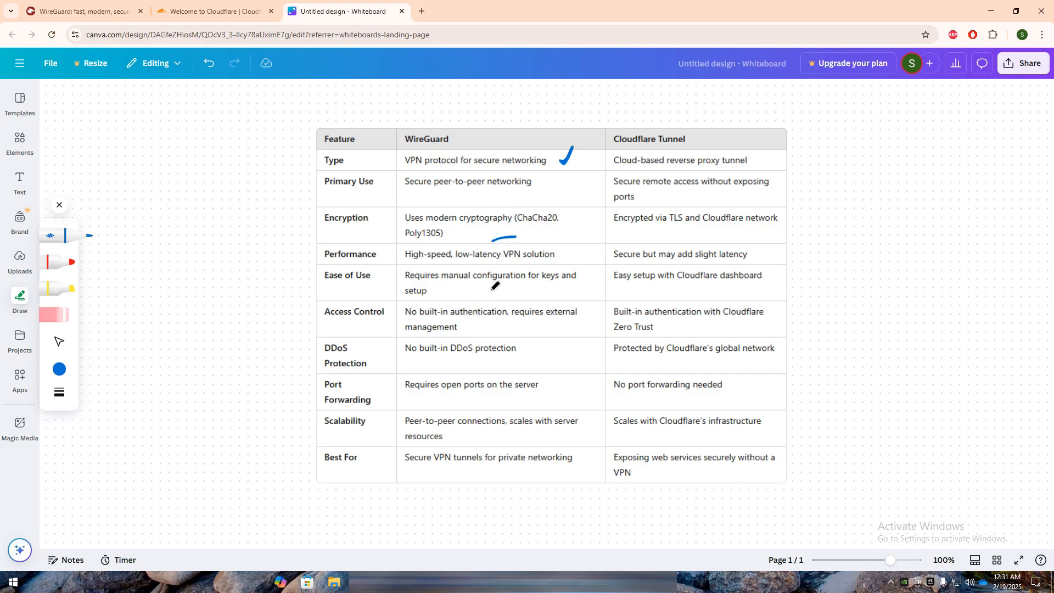
mouse_move(464, 306)
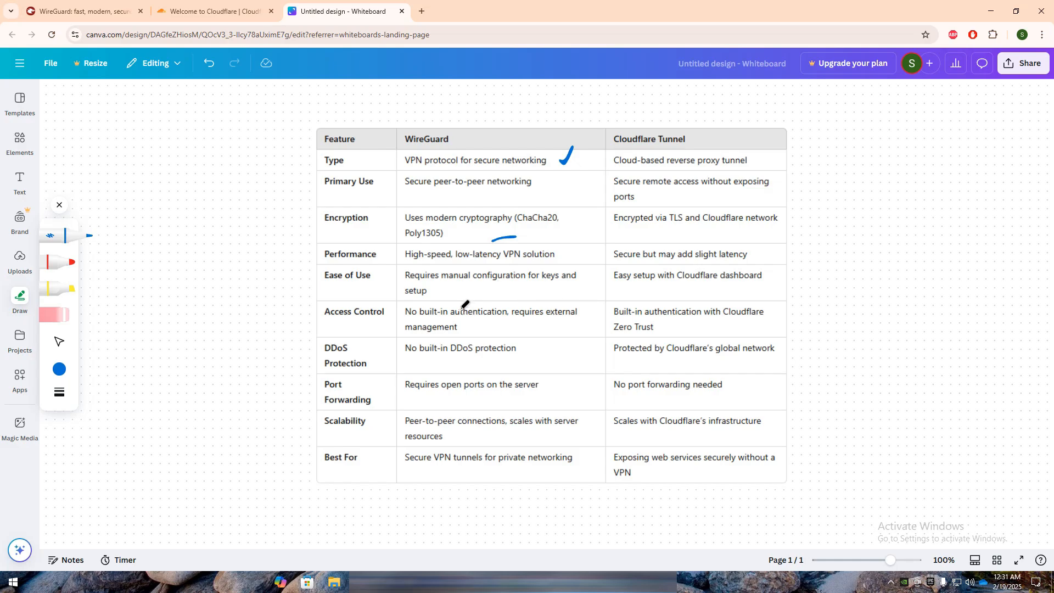
mouse_move(469, 373)
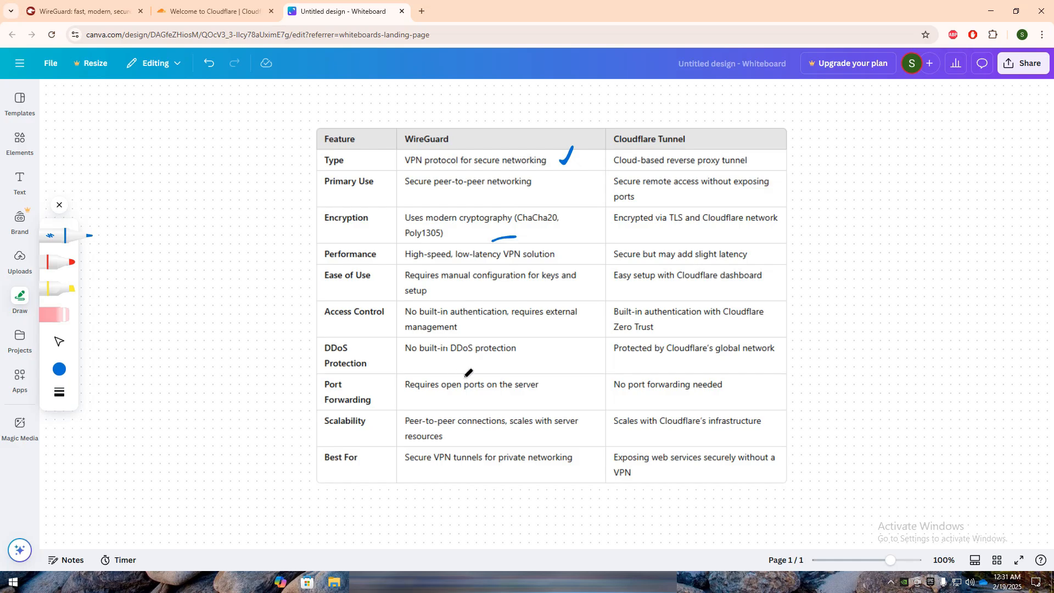
mouse_move(496, 368)
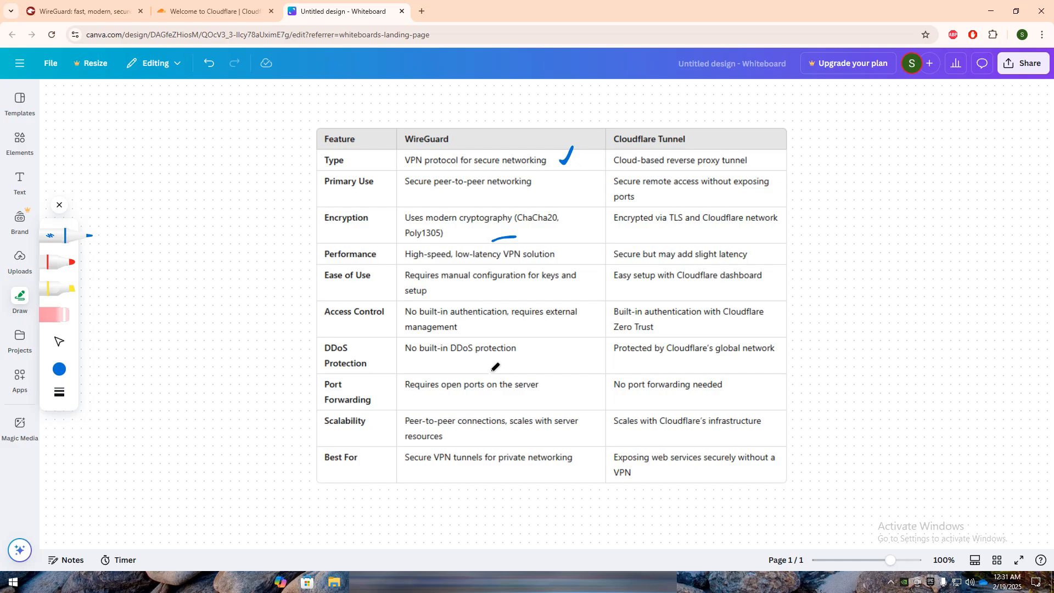
mouse_move(491, 363)
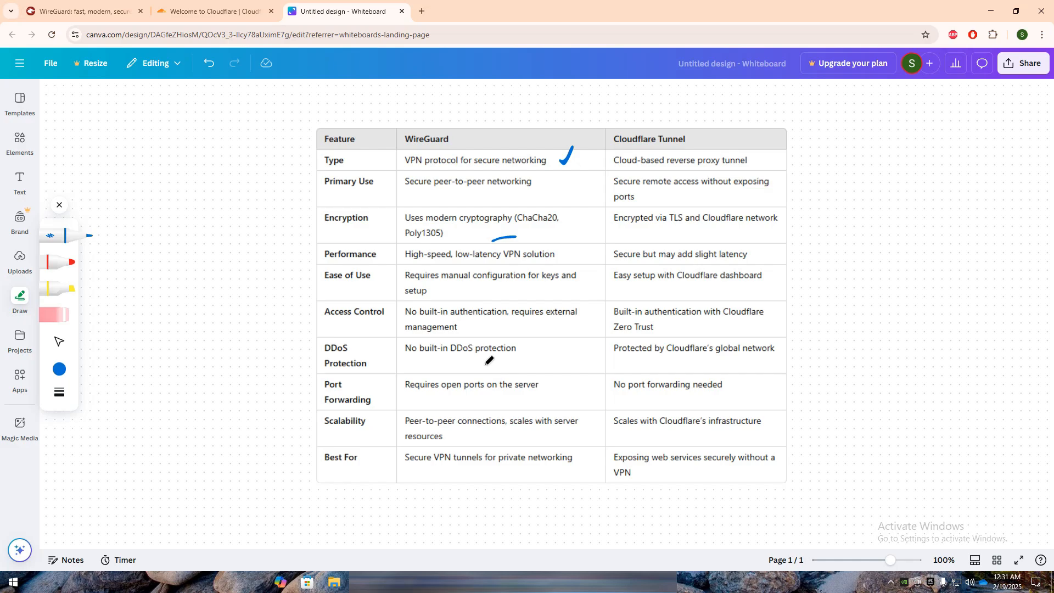
mouse_move(765, 150)
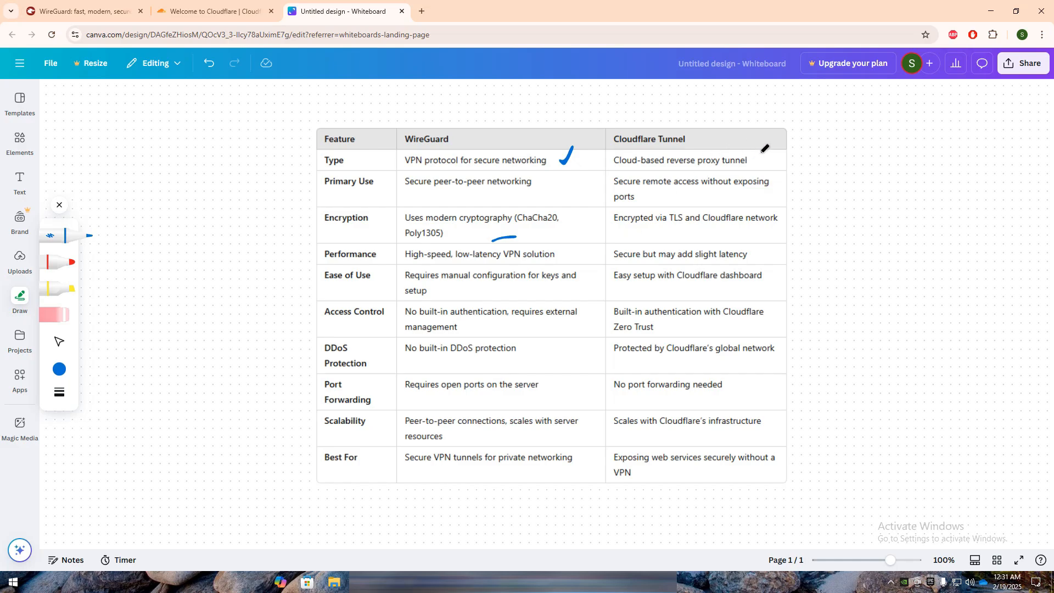
mouse_move(764, 155)
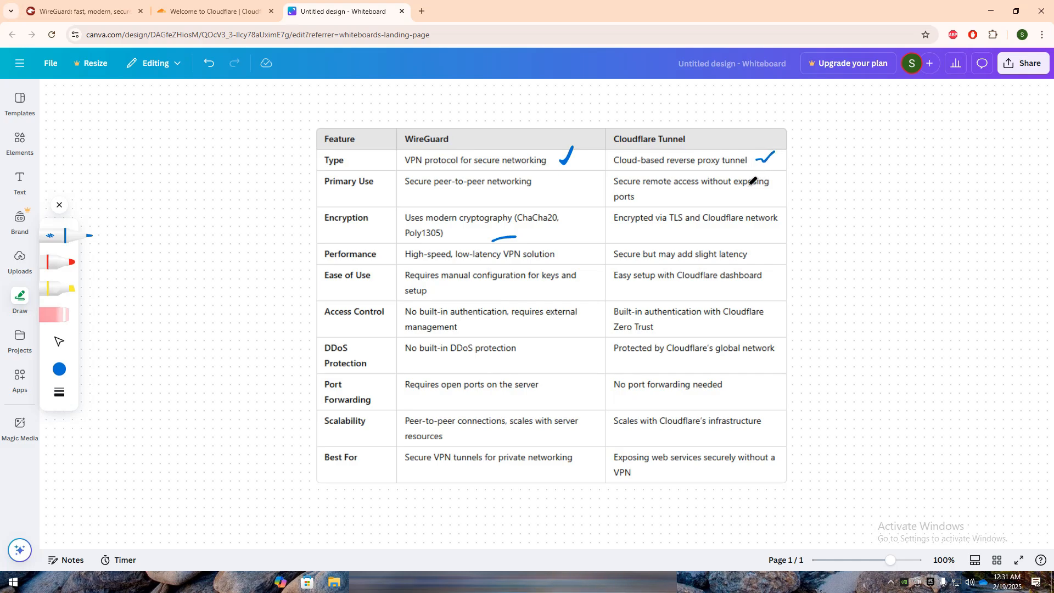
mouse_move(705, 241)
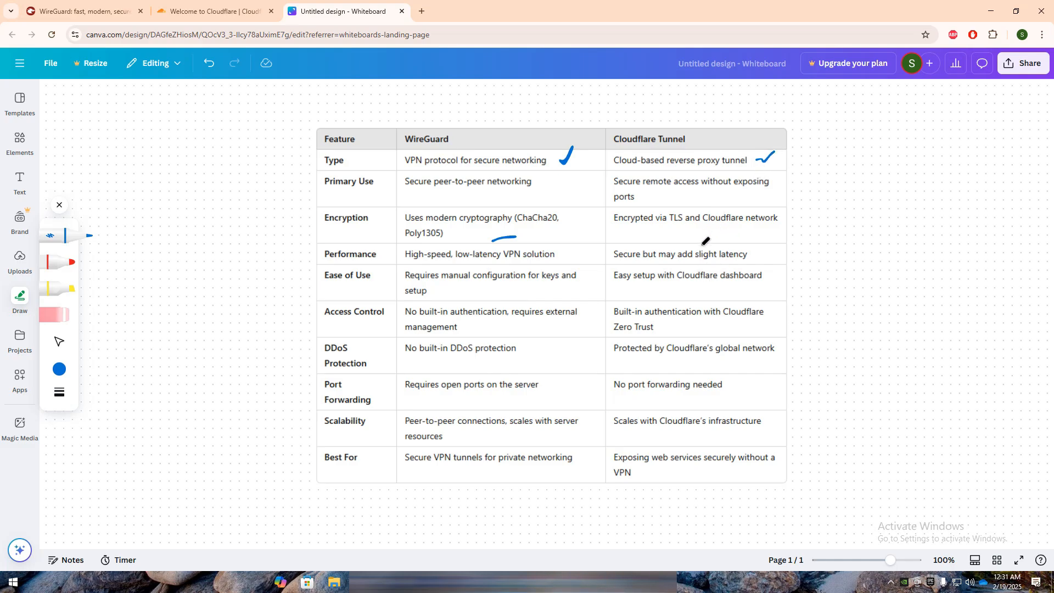
mouse_move(692, 246)
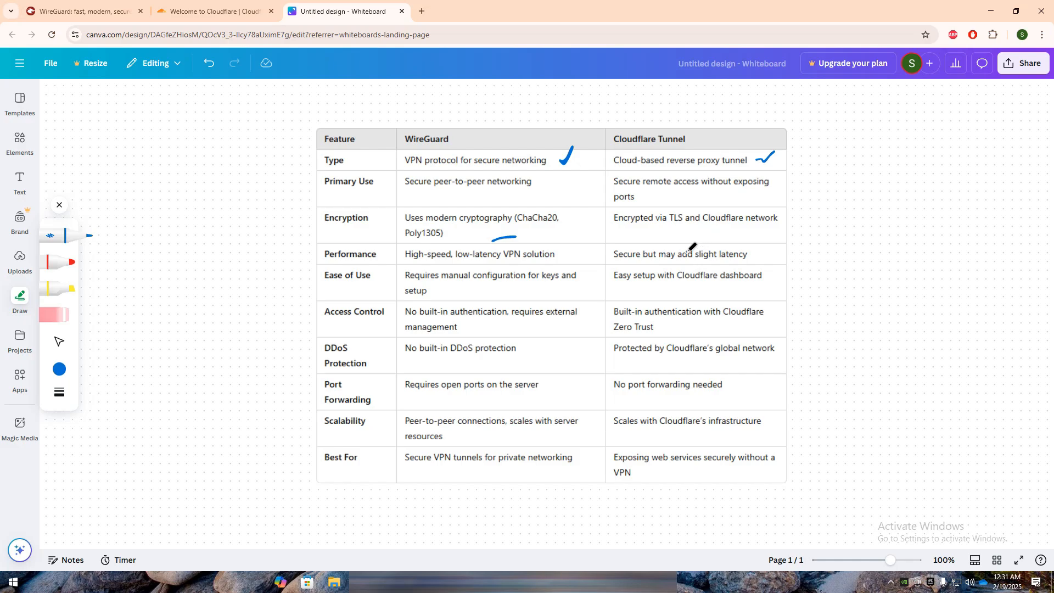
mouse_move(685, 250)
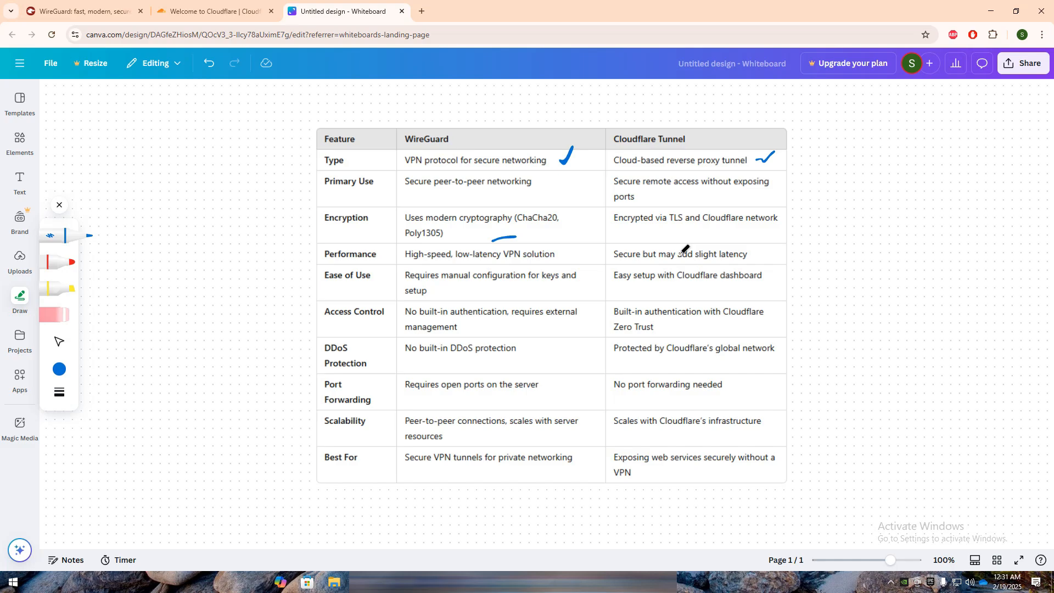
mouse_move(438, 205)
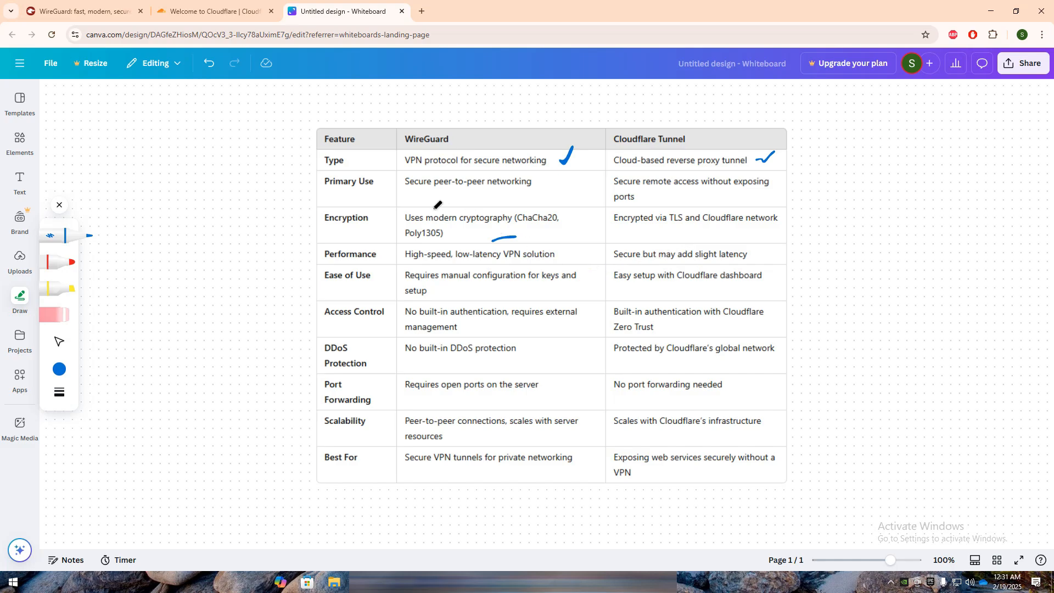
mouse_move(464, 218)
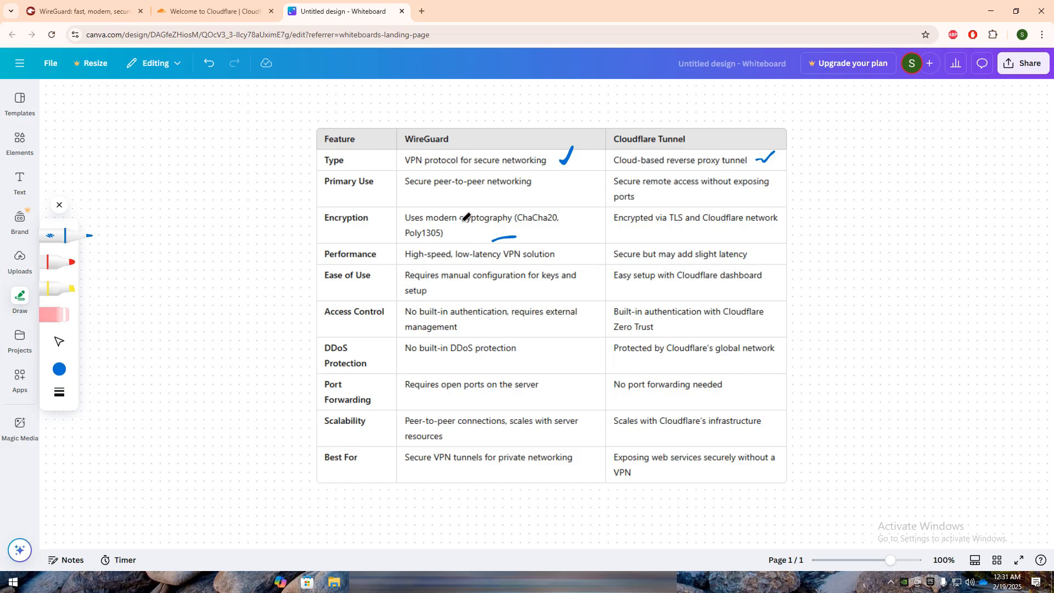
mouse_move(470, 287)
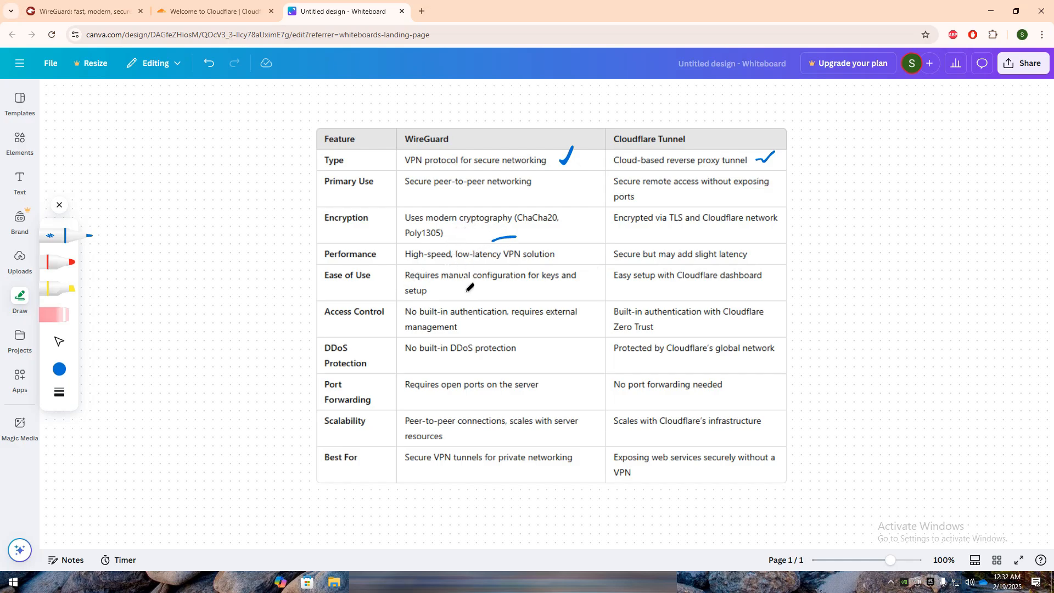
mouse_move(479, 354)
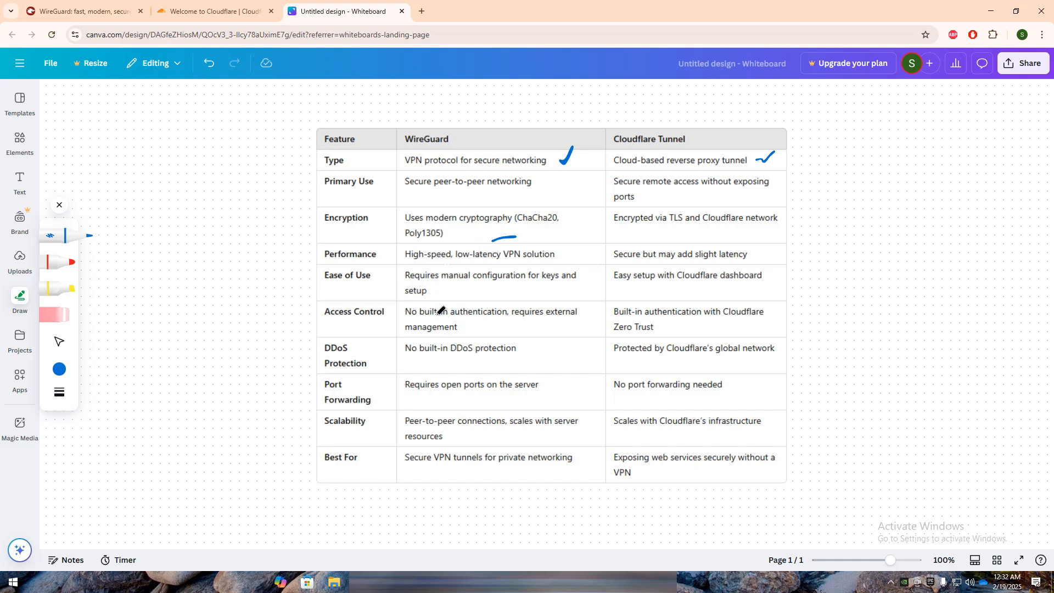
mouse_move(532, 264)
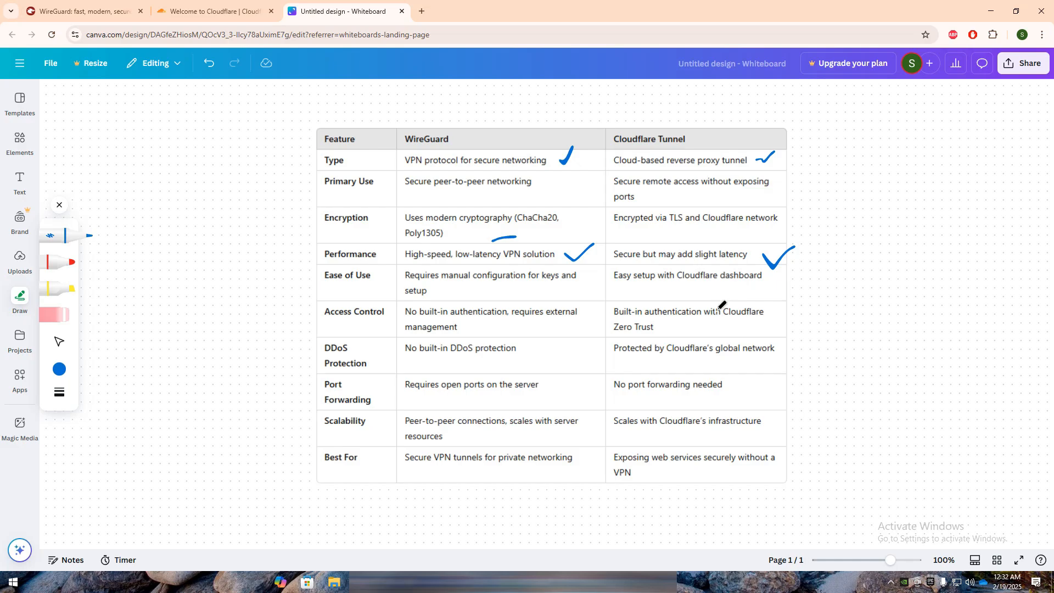
mouse_move(718, 295)
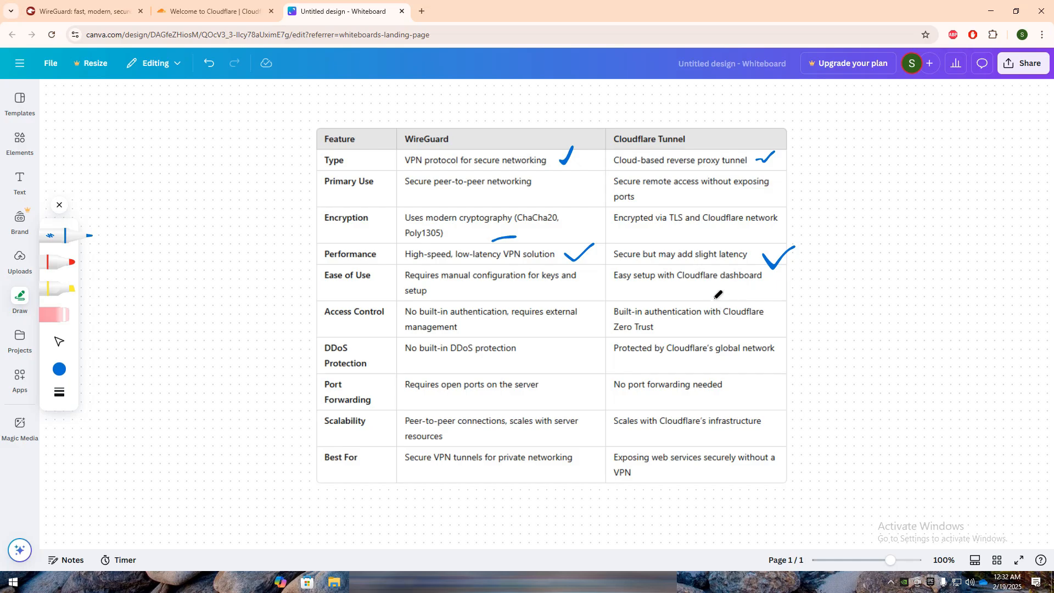
mouse_move(553, 339)
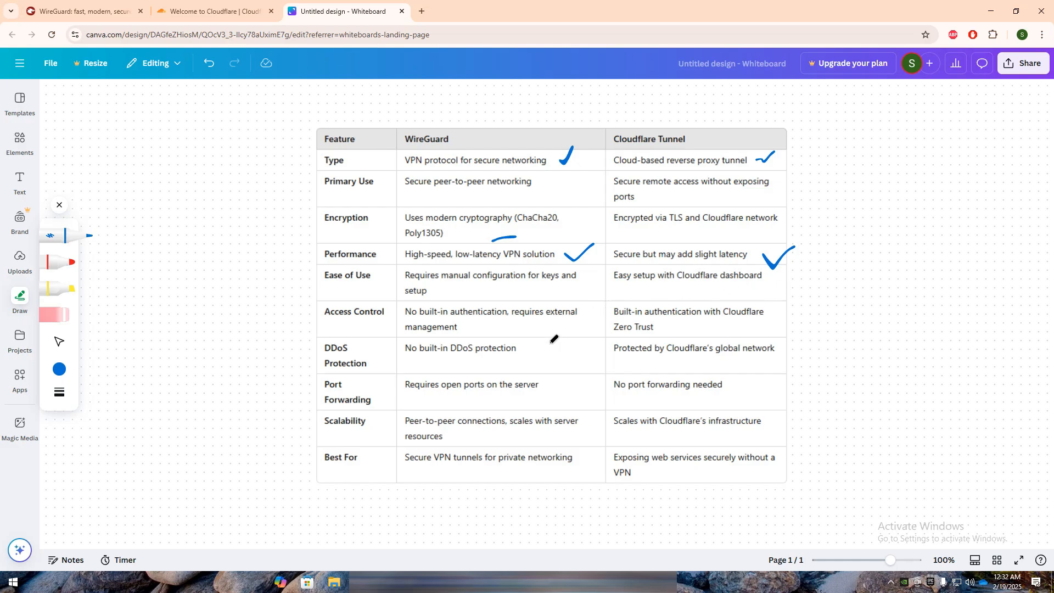
mouse_move(447, 195)
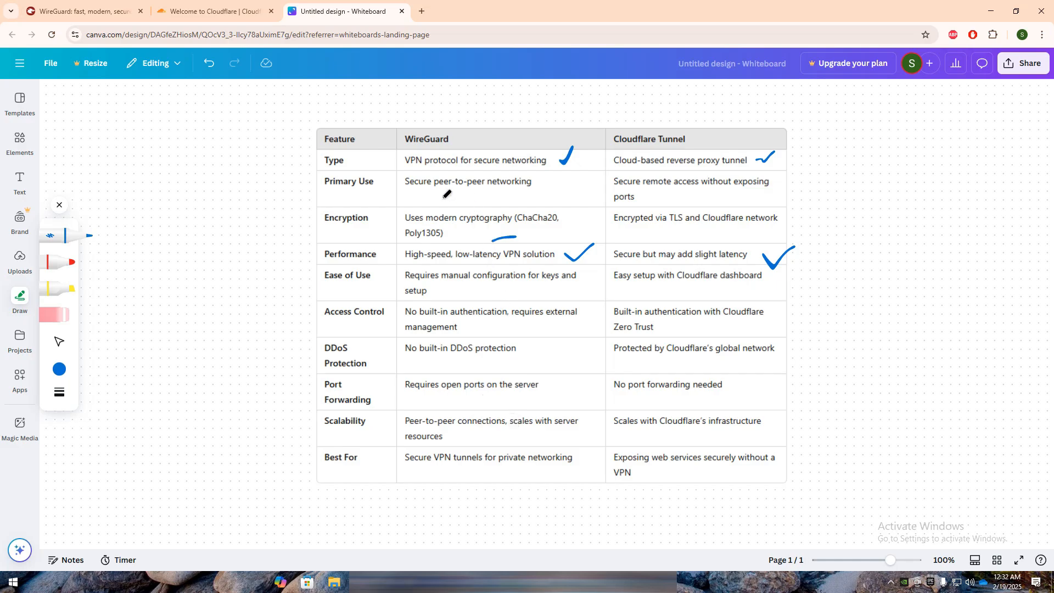
mouse_move(616, 215)
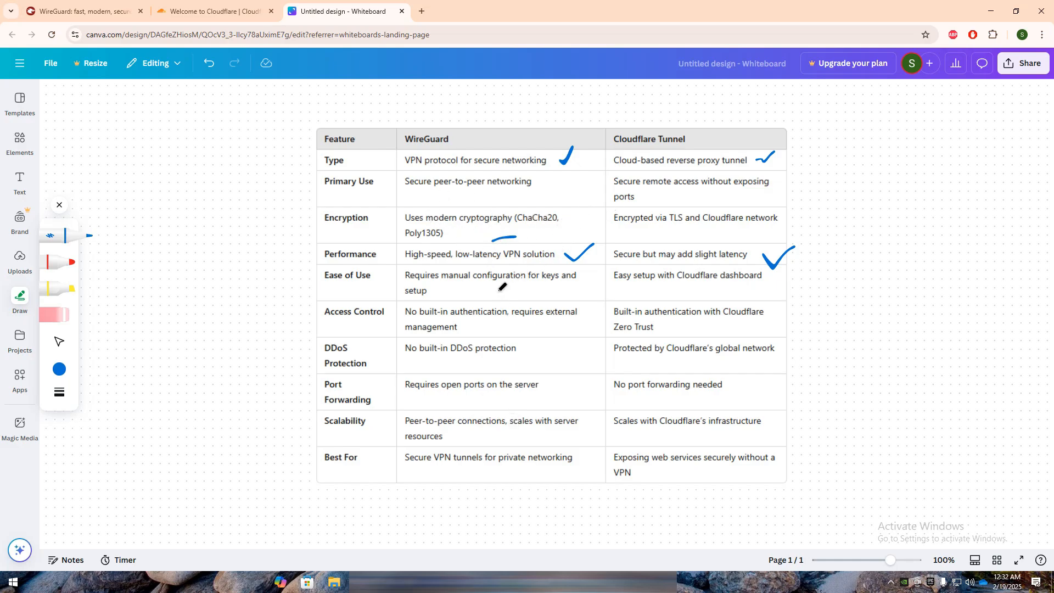
mouse_move(619, 205)
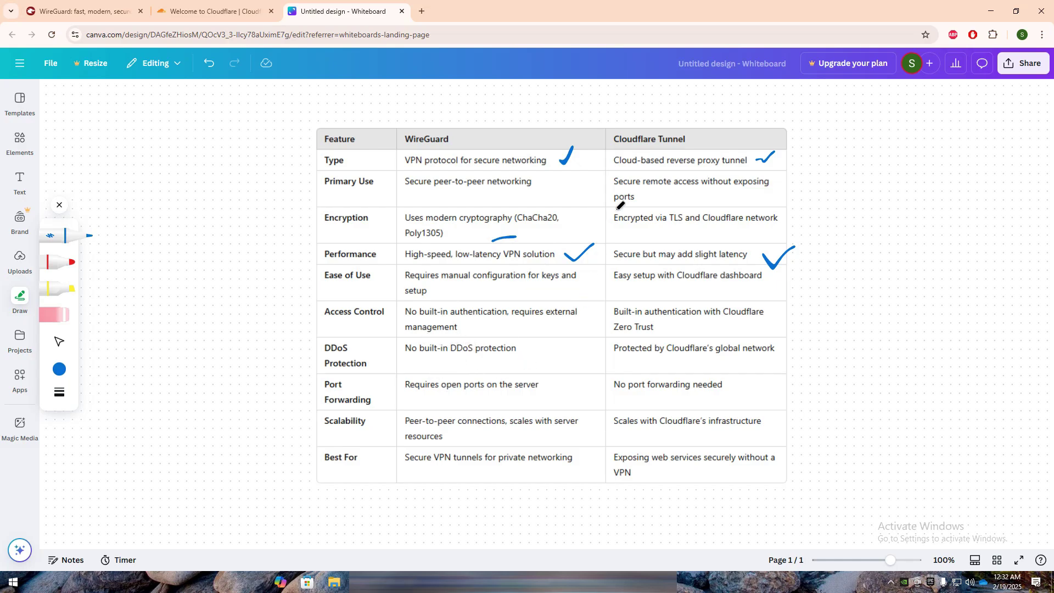
mouse_move(661, 228)
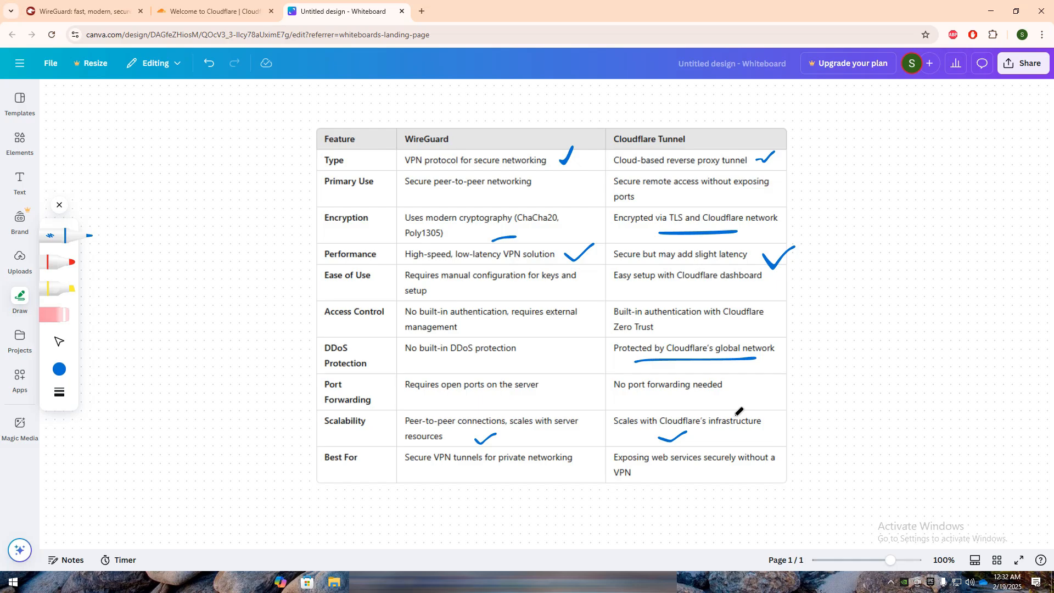
mouse_move(667, 395)
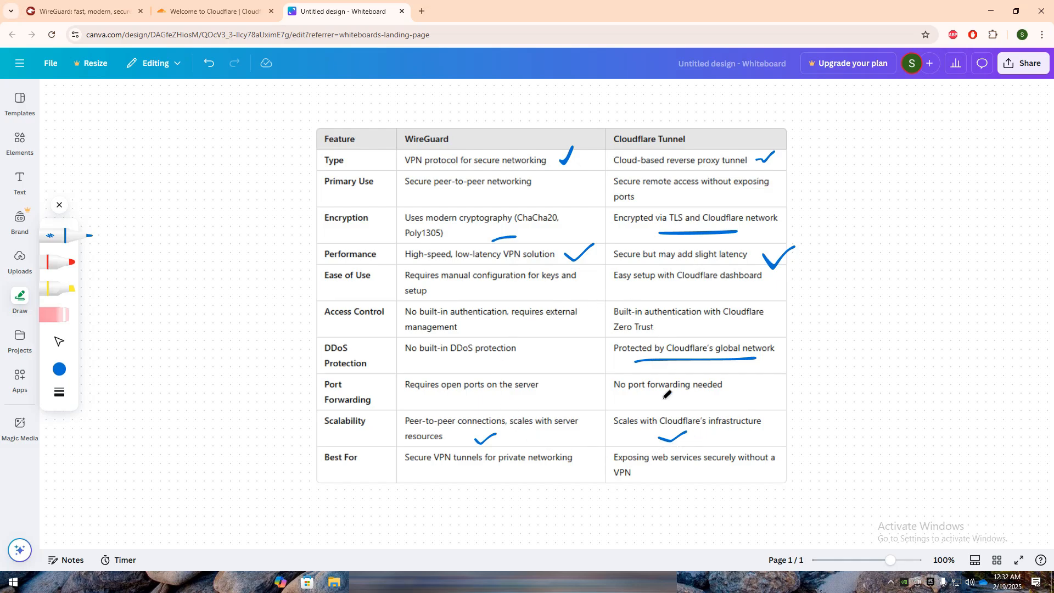
mouse_move(506, 469)
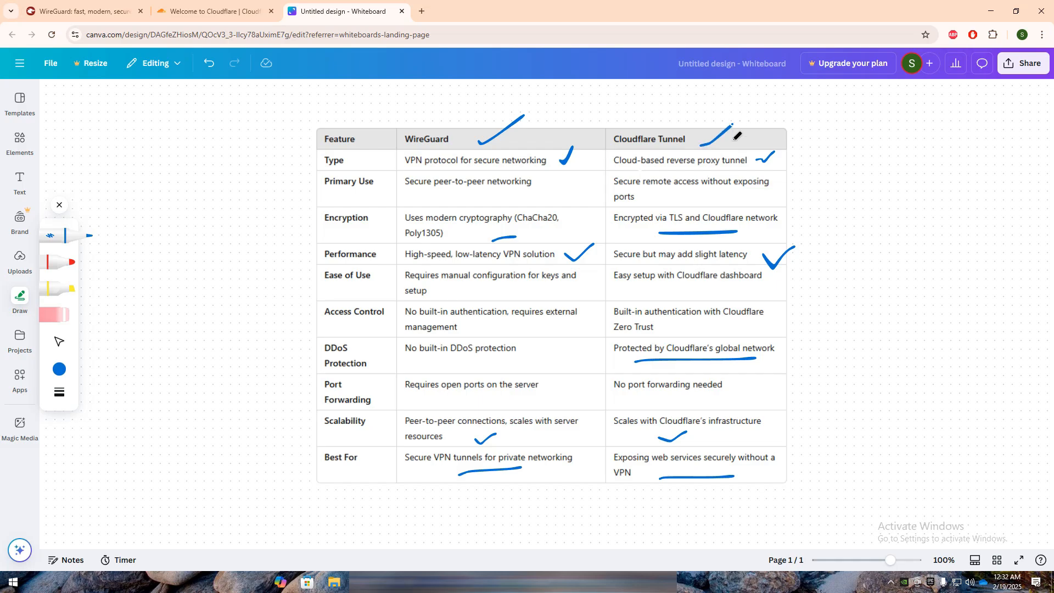
mouse_move(735, 169)
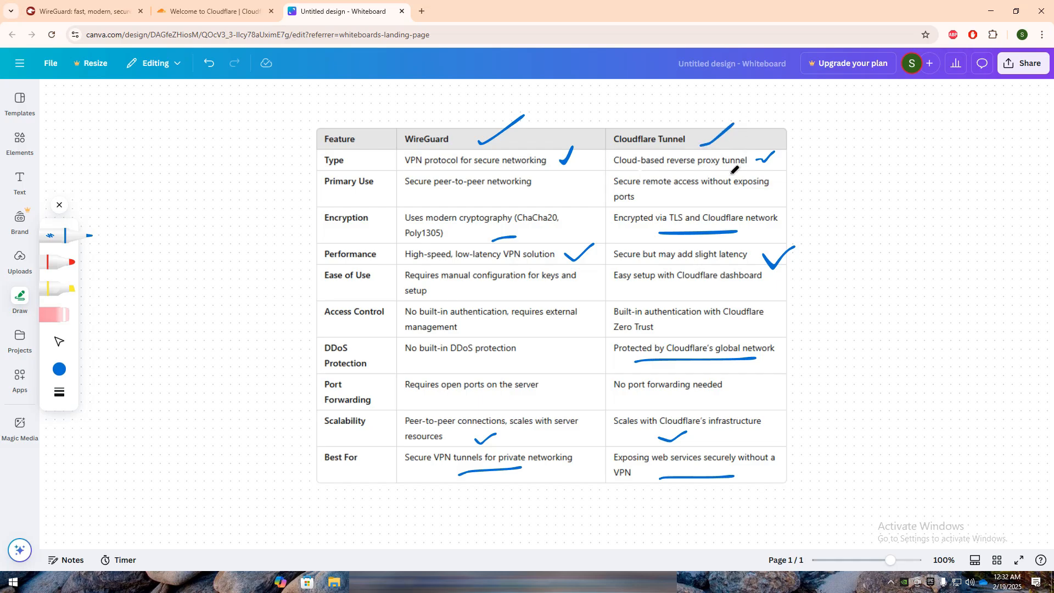